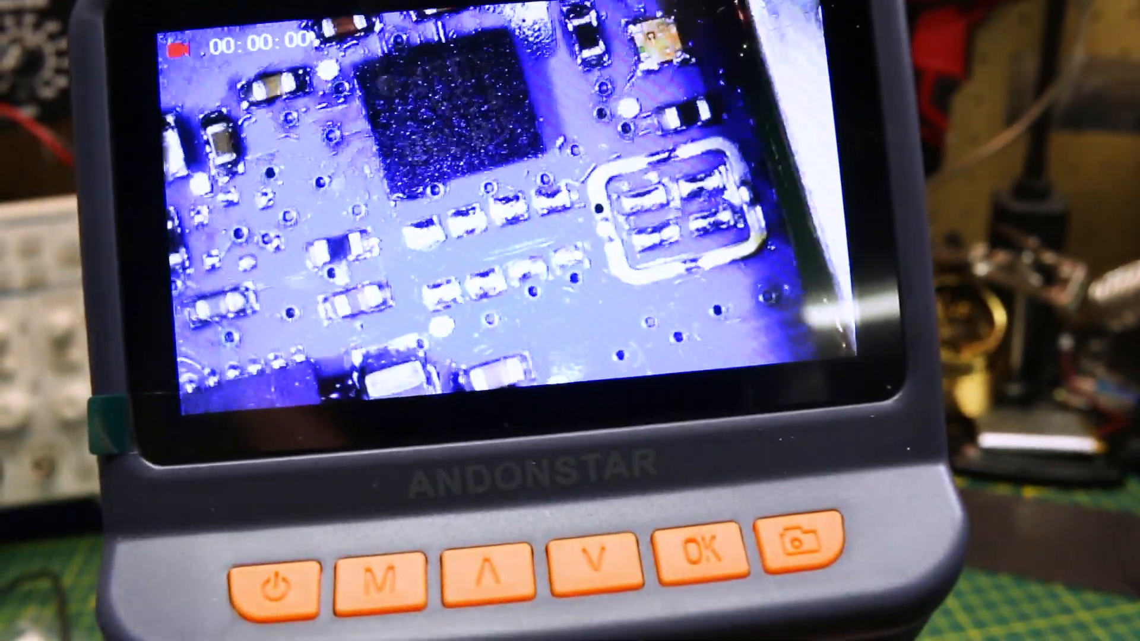
Leave the live circuit-board view for the device settings menu via the M button.
click(705, 546)
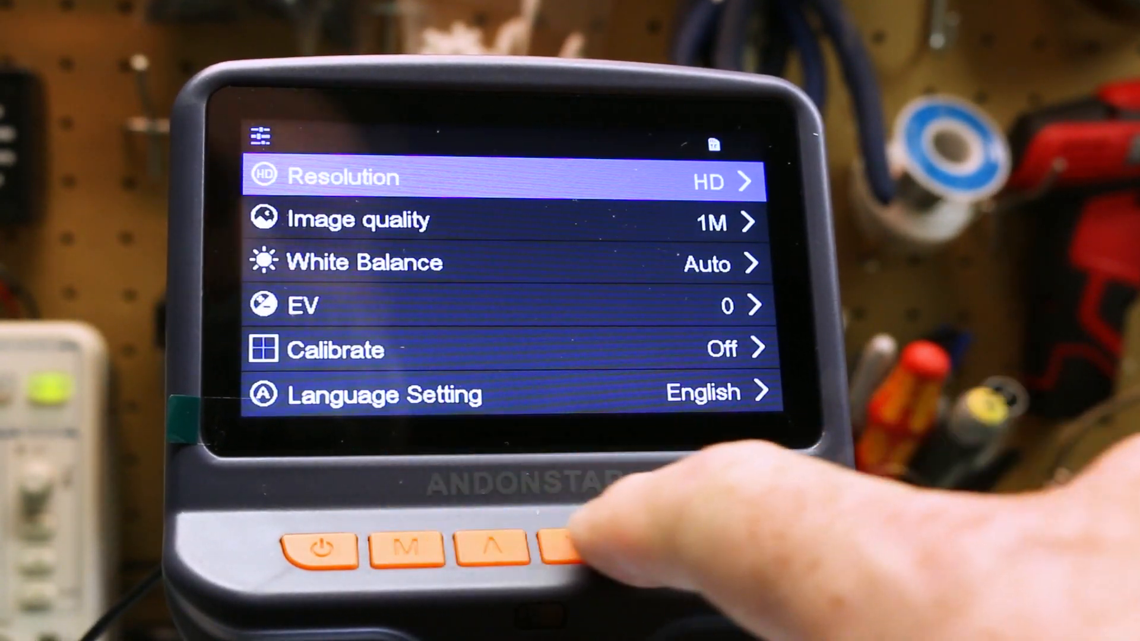
Keep Resolution at HD from the HD/FHD list and return to the live board view.
click(572, 545)
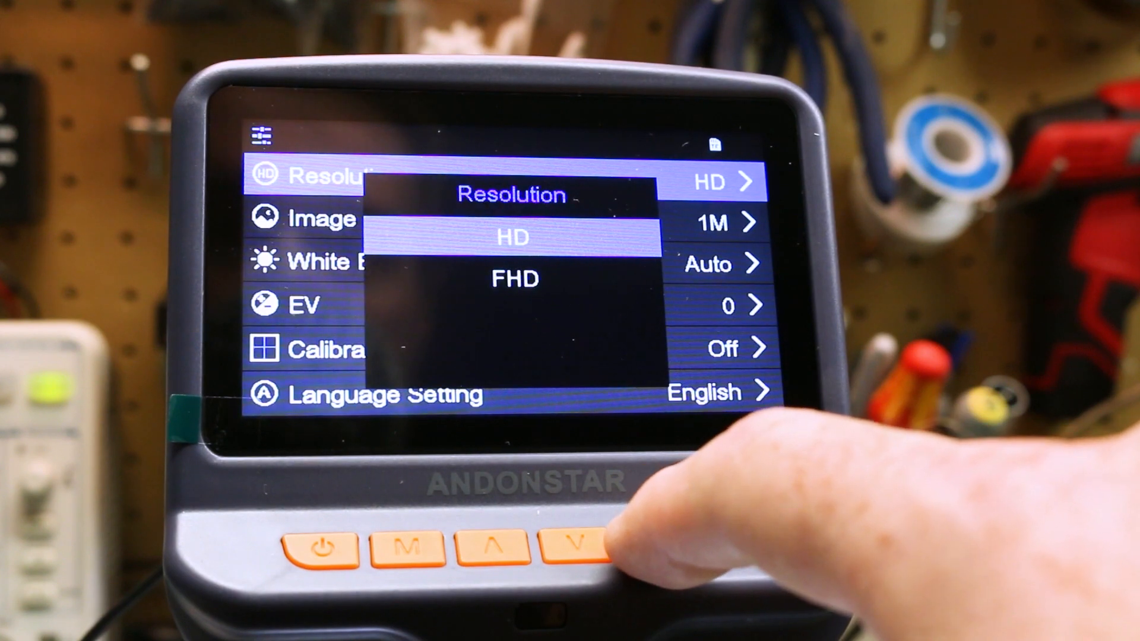
click(571, 544)
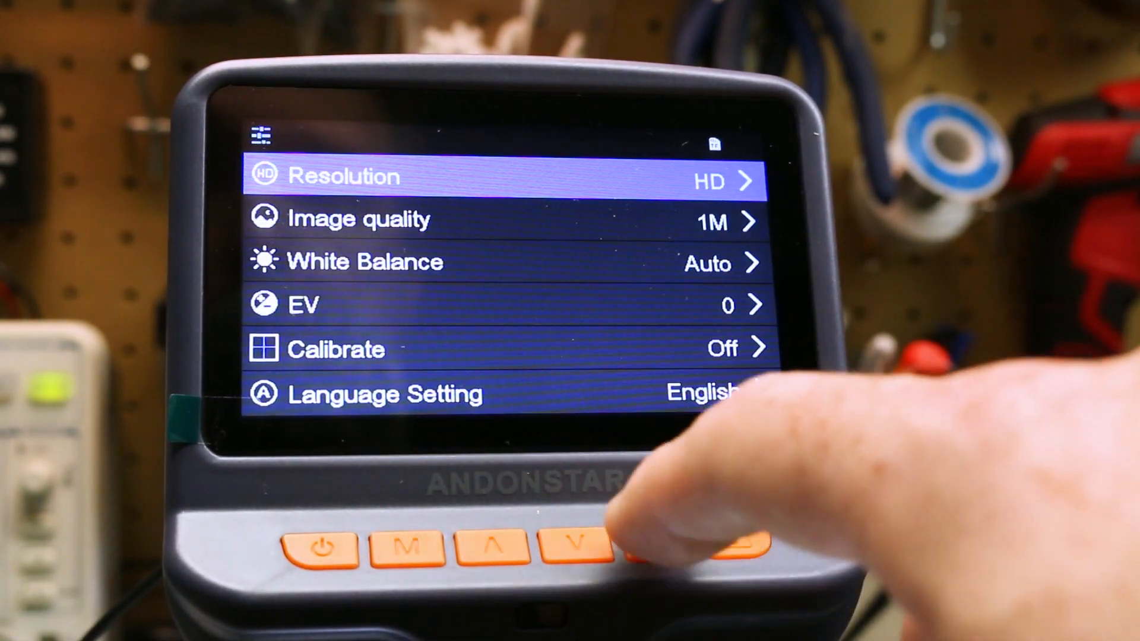
click(567, 545)
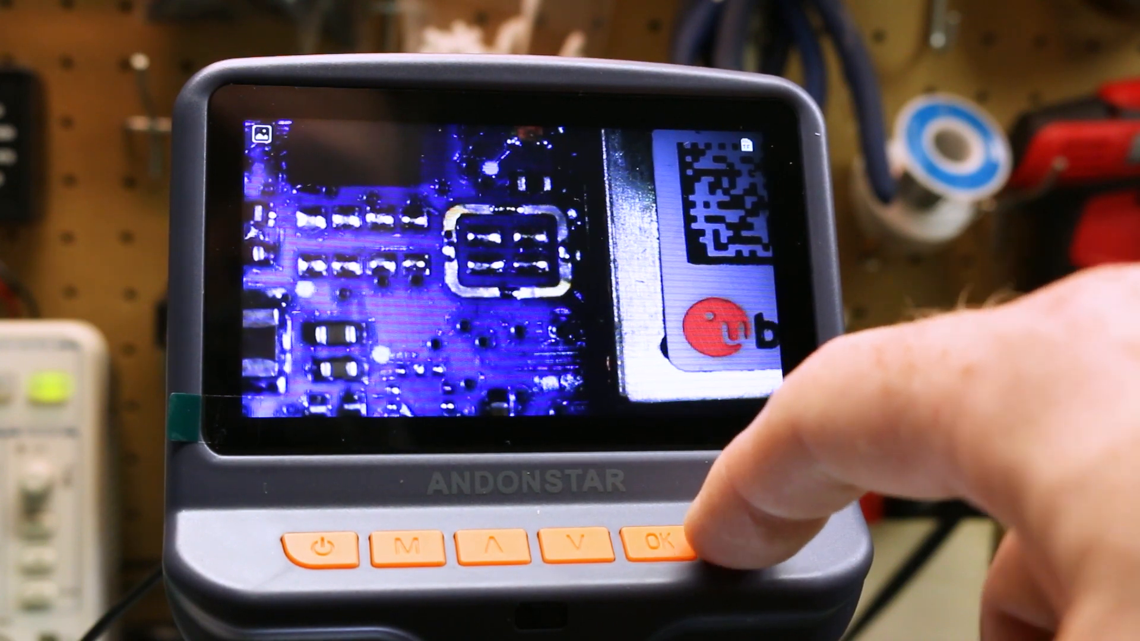
Capture two photos of the circuit board, switch to video mode and start recording.
click(656, 545)
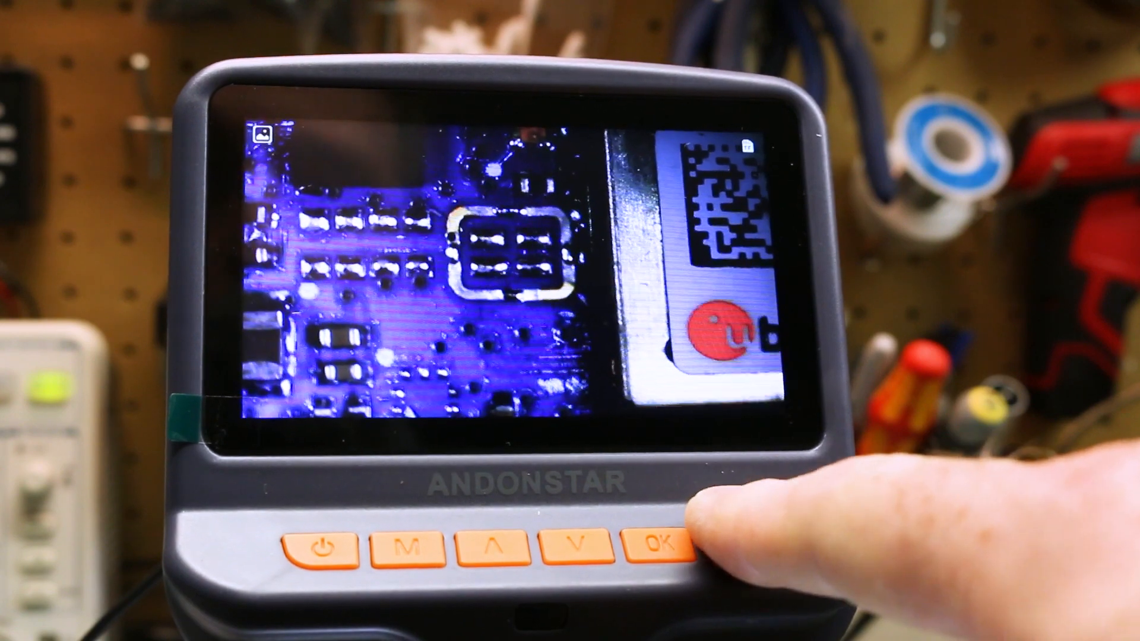
click(657, 544)
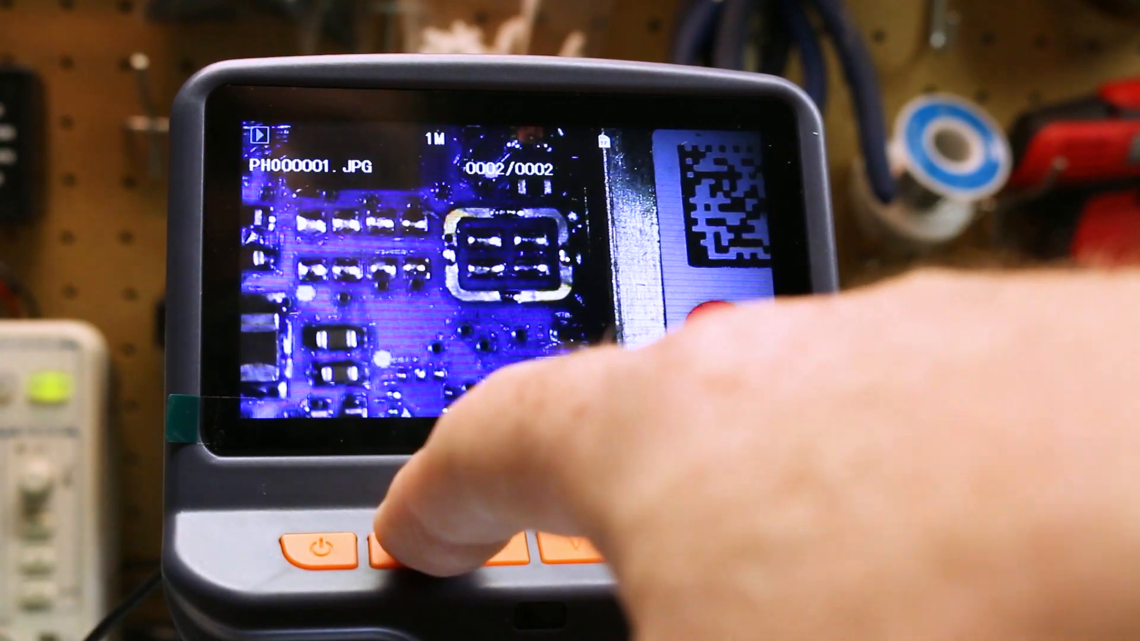
click(393, 545)
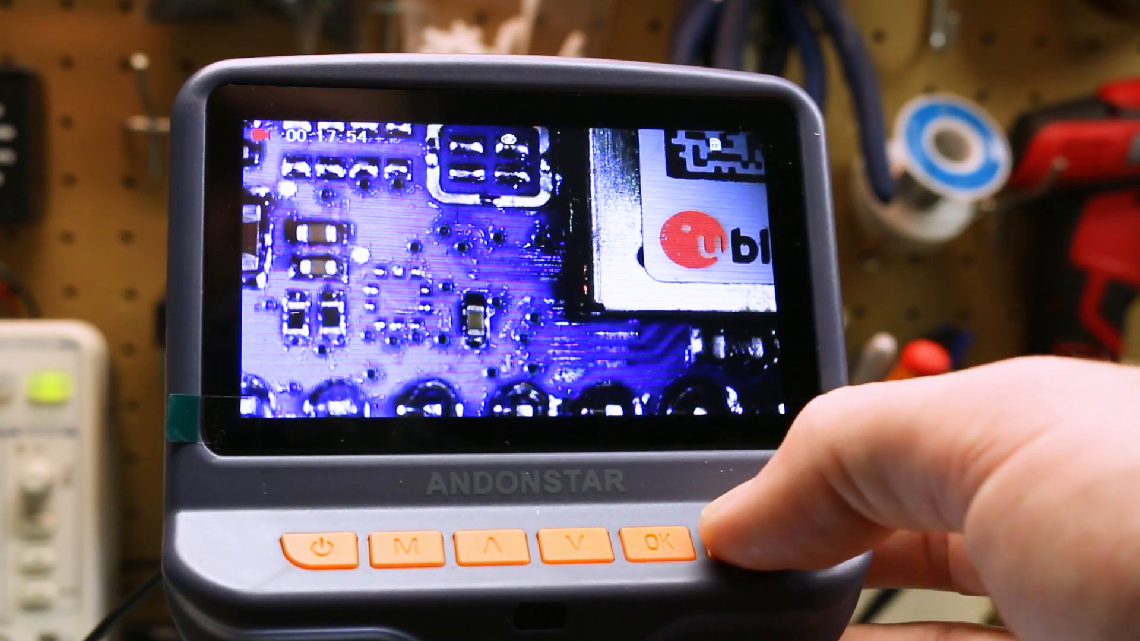
click(654, 533)
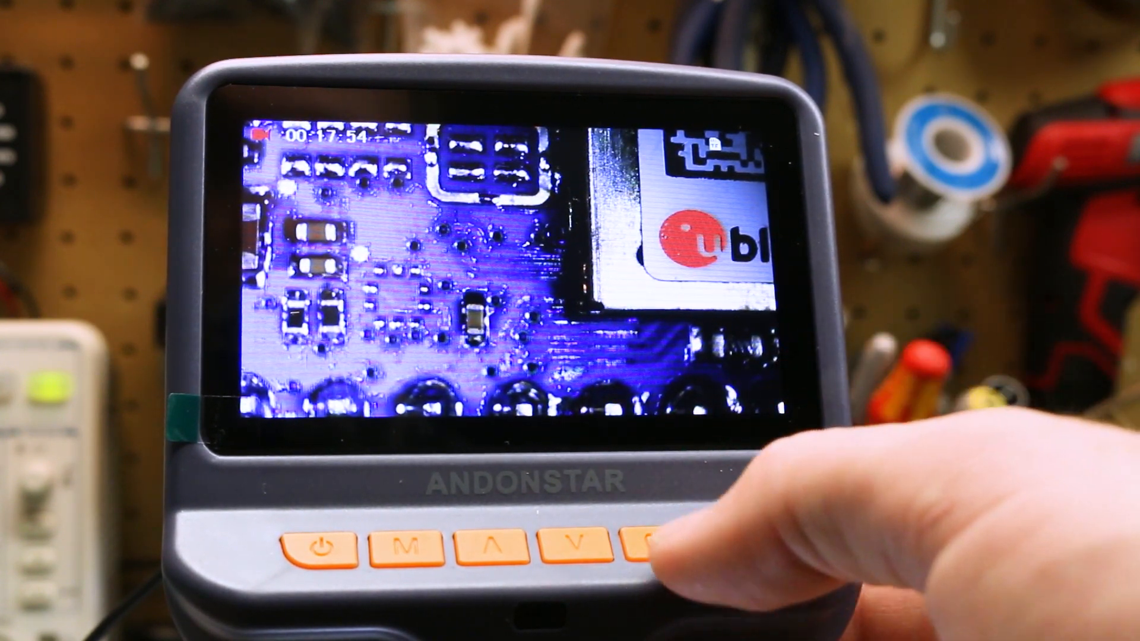